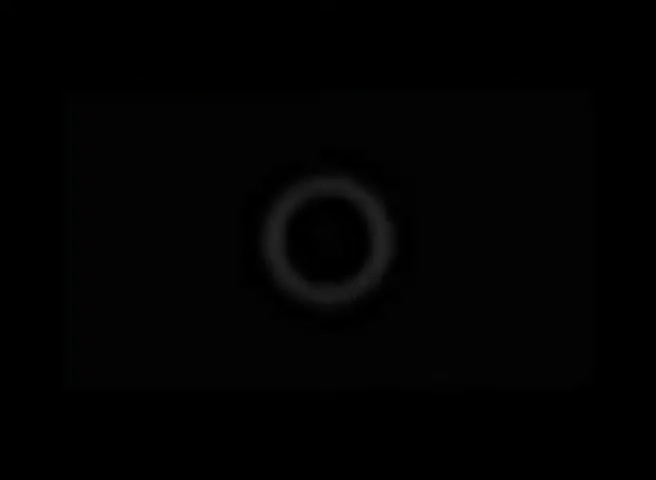
left_click(323, 242)
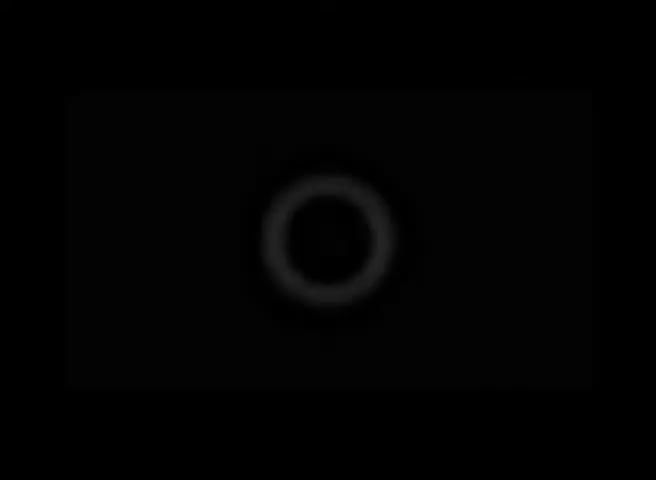
left_click(325, 245)
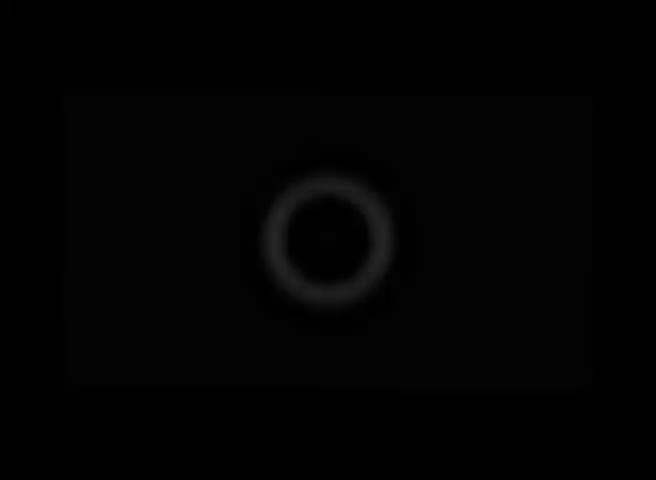
left_click(325, 240)
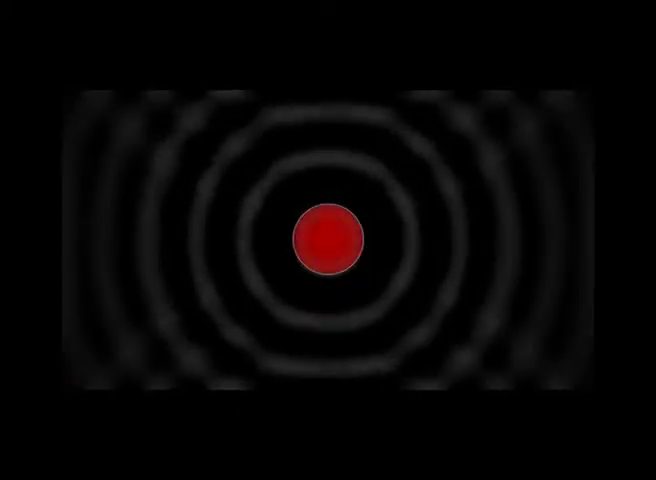